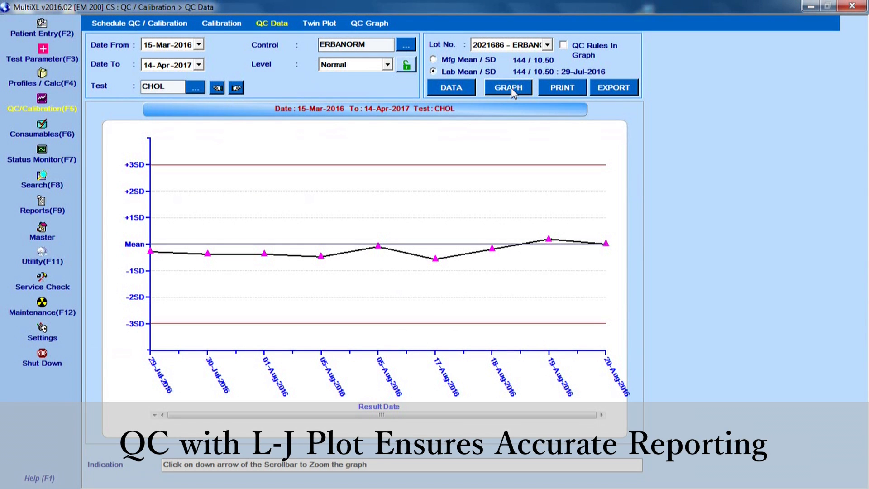
Compare two CHOL control levels on the twin plot, then review the SGPT calibration curve
click(368, 23)
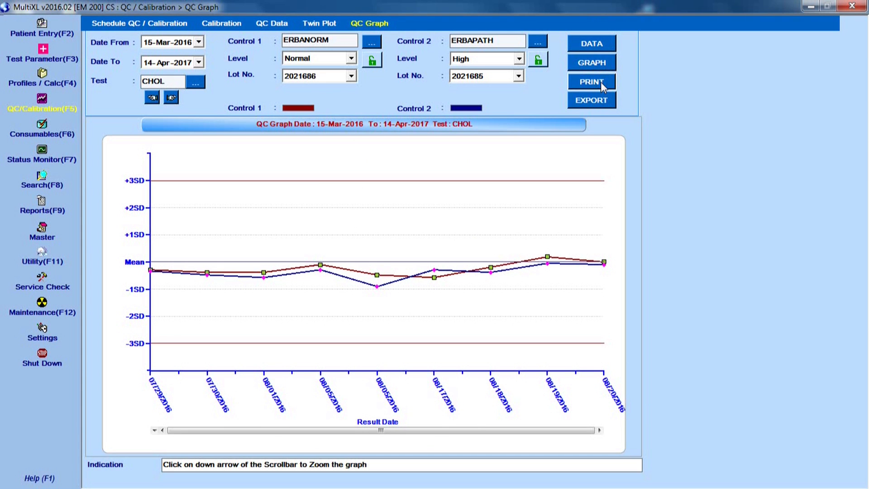
click(591, 82)
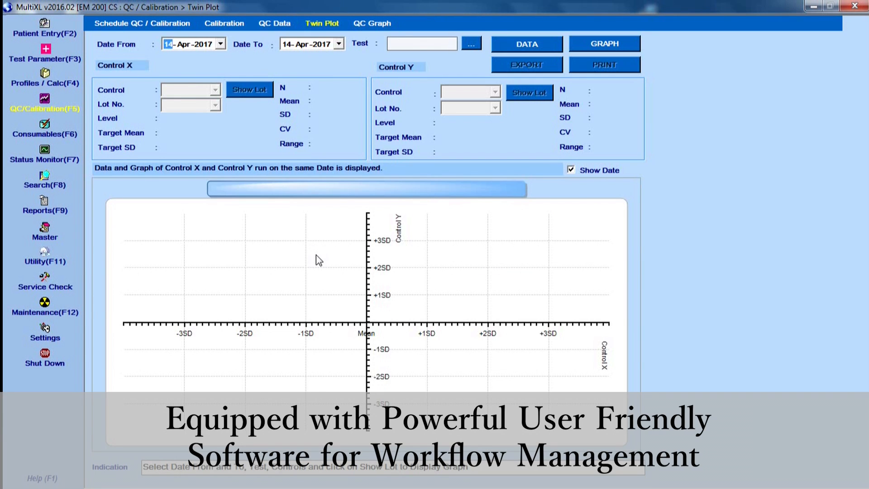
click(221, 23)
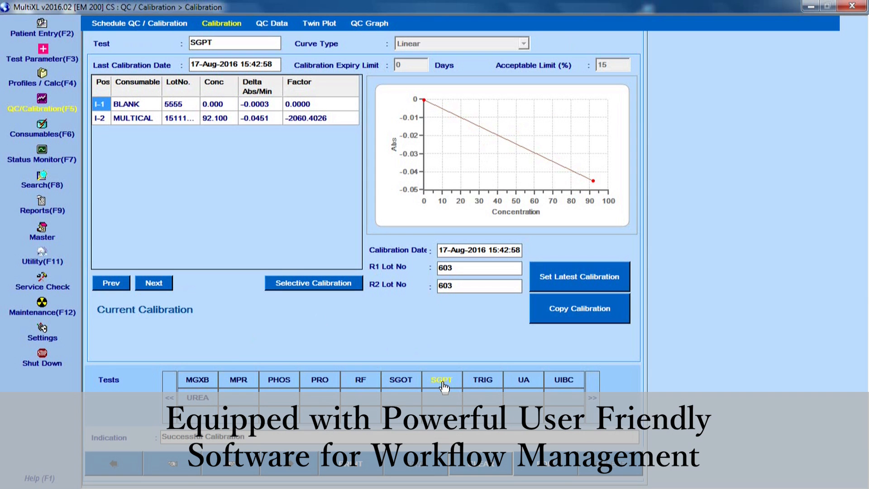
Check the reagent tray status and live reaction curve, then bring up the CHOL test statistics report
click(42, 158)
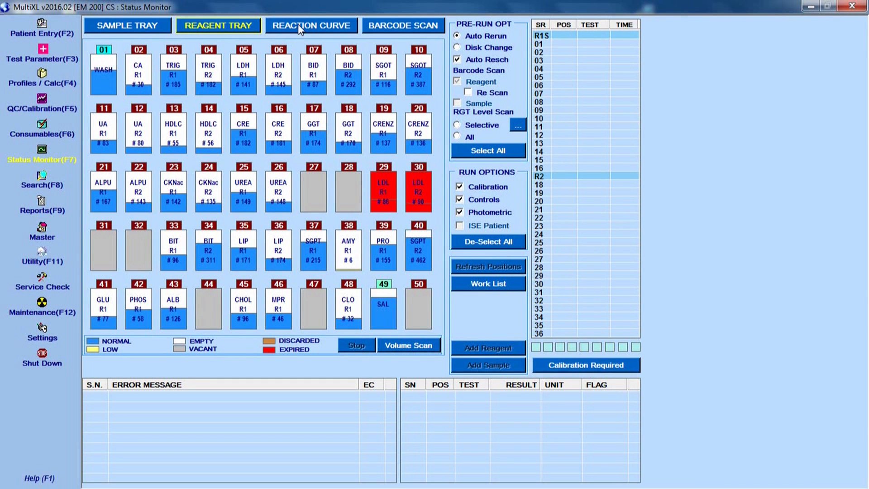
click(311, 25)
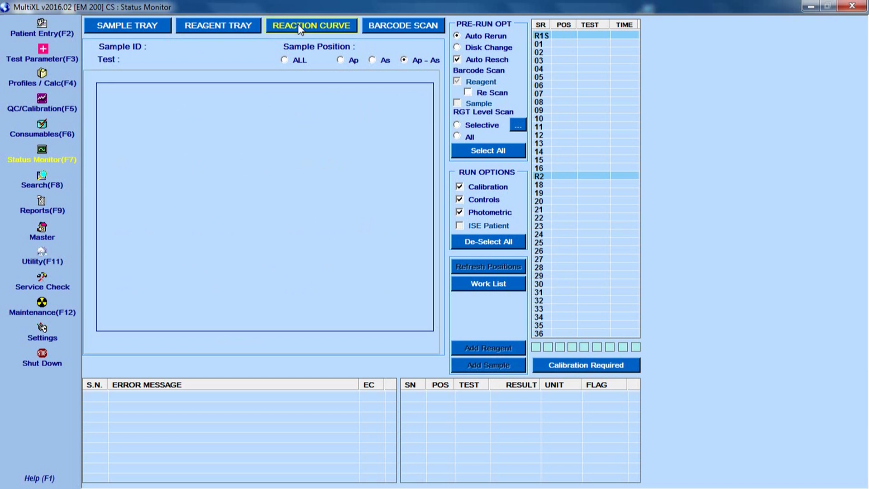
click(41, 210)
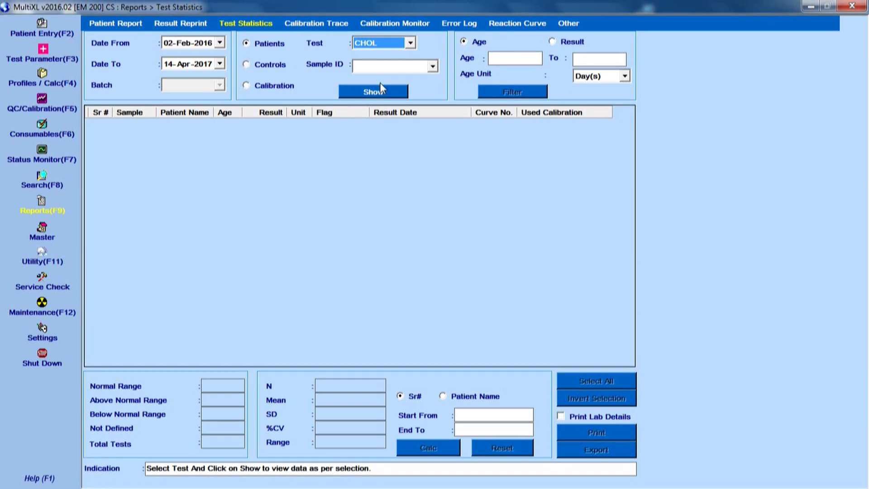
Step through stored reaction curves for SGPT, CRE, UREA and GLU
click(516, 23)
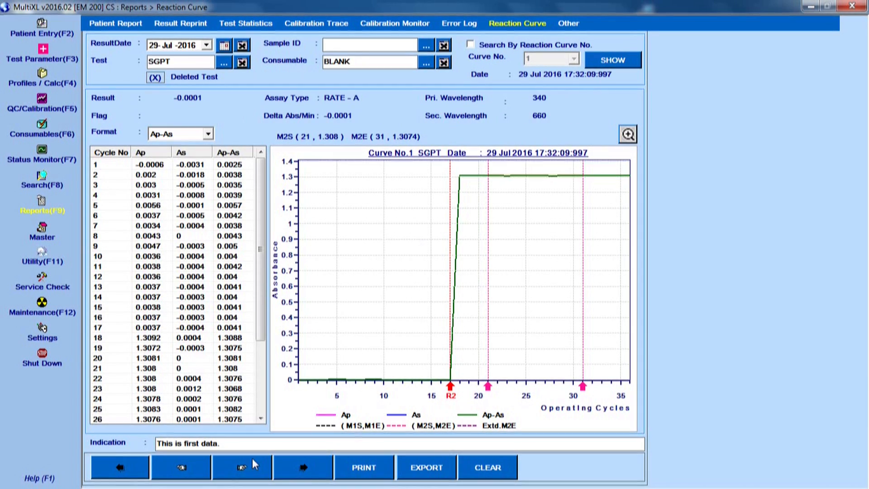
click(612, 59)
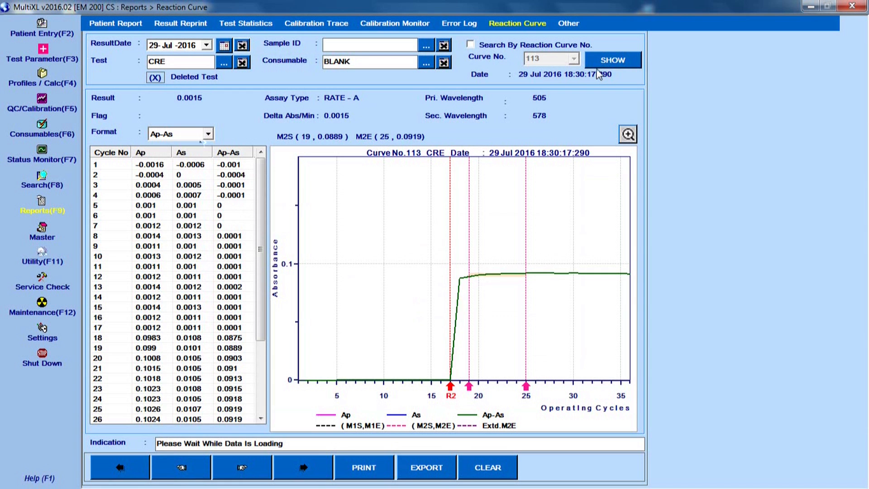
click(179, 467)
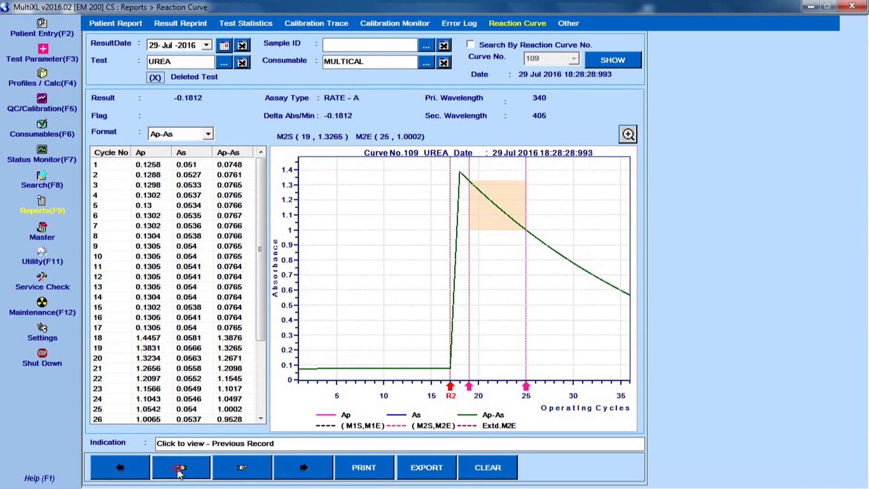
click(235, 477)
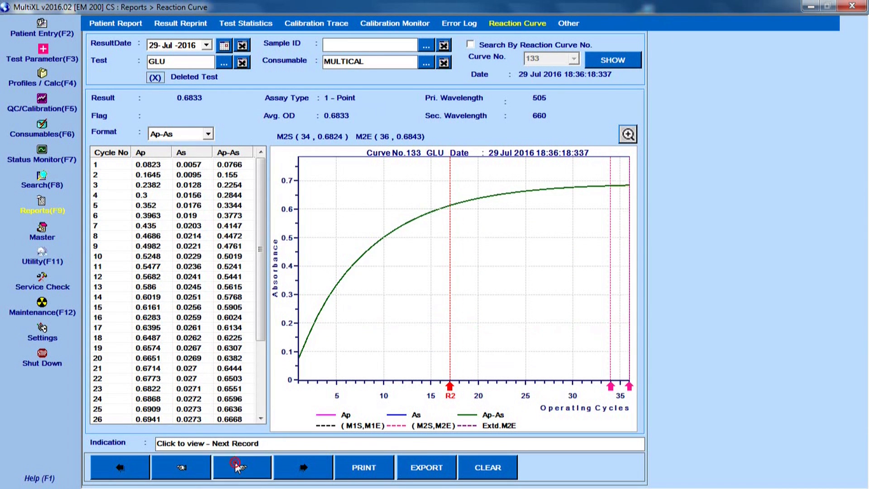
Review reagent consumption totals per test, then bring up the LIP test parameters
click(569, 24)
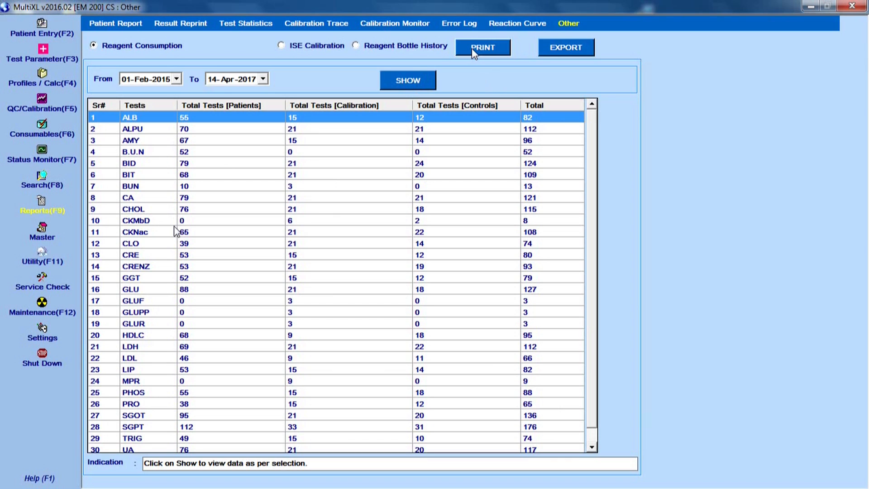
click(116, 24)
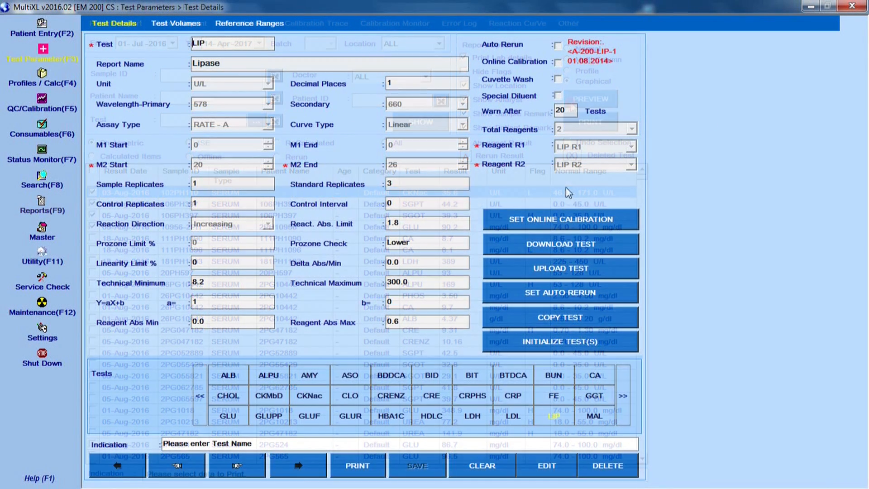
Add TRIG to the selective auto-rerun list alongside LDH, LDL and LIP
click(560, 292)
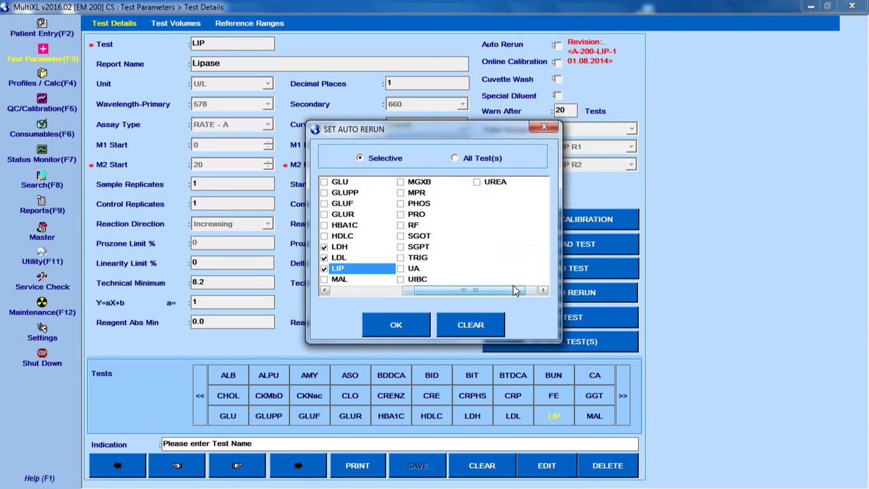
click(400, 257)
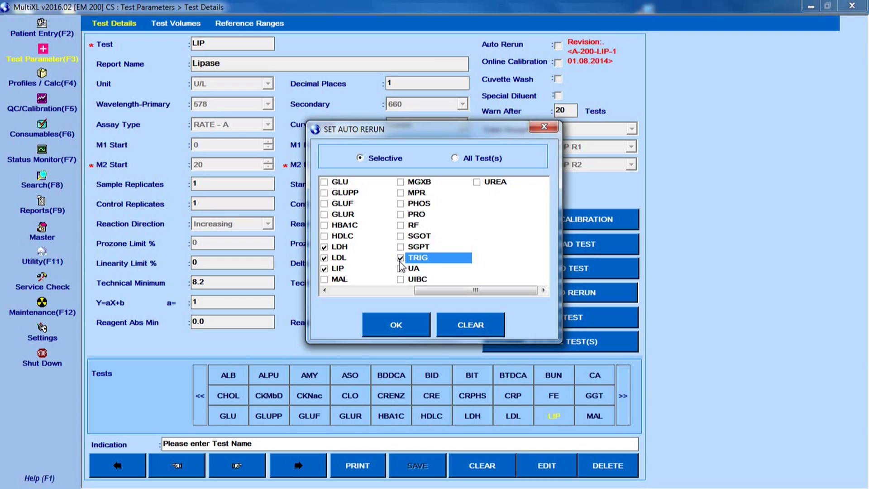